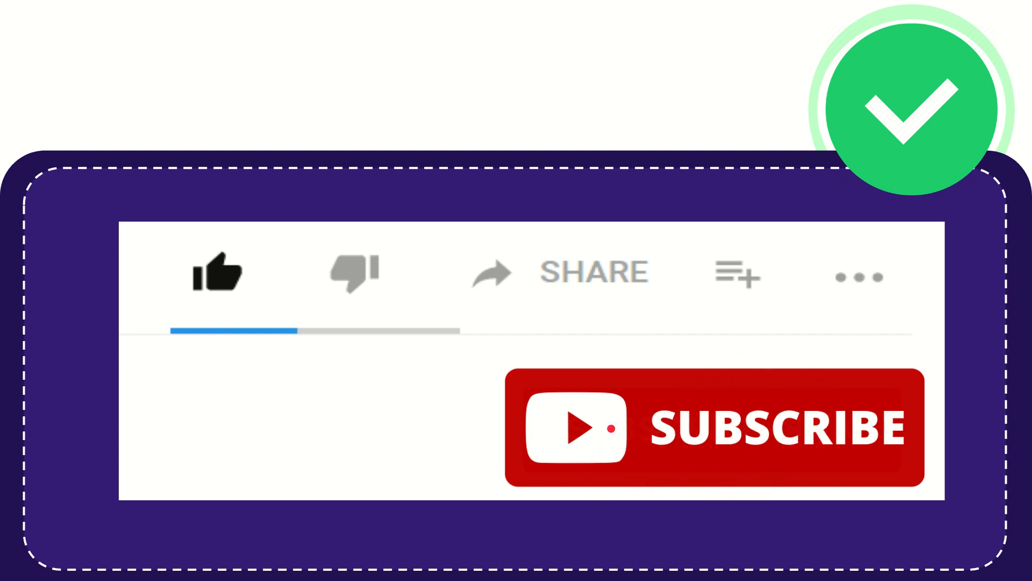
left_click(217, 273)
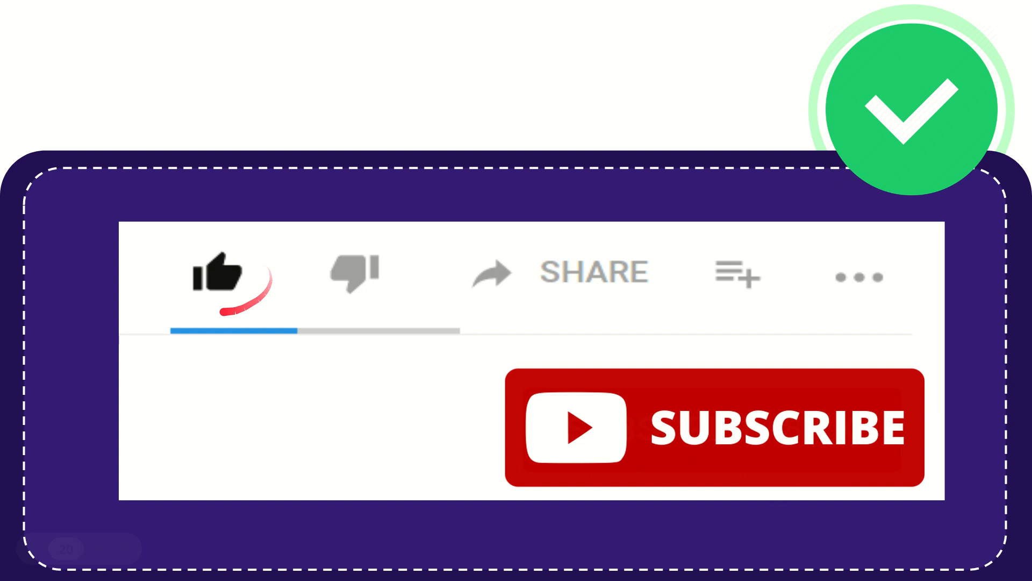
left_click(354, 272)
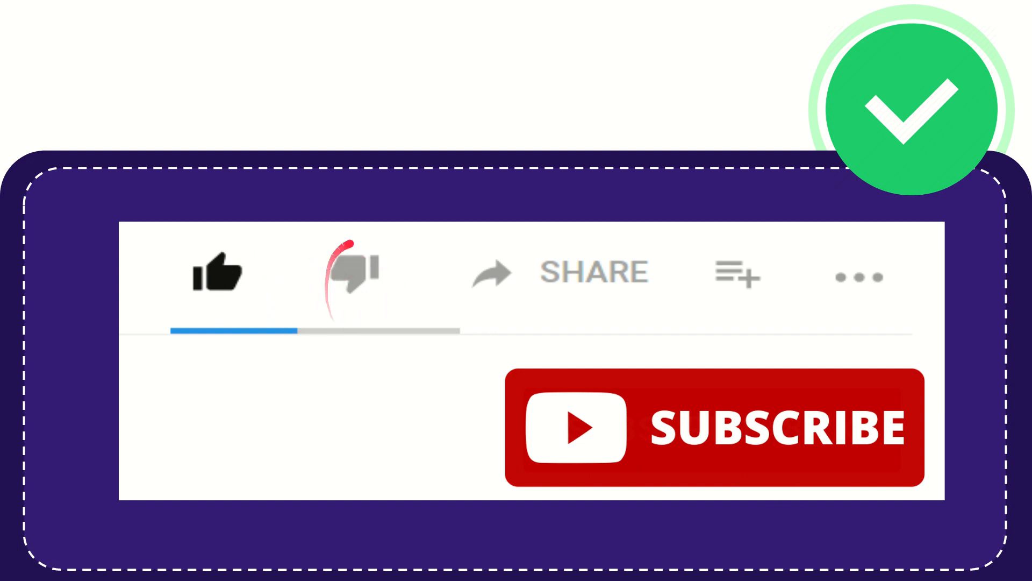
left_click(353, 271)
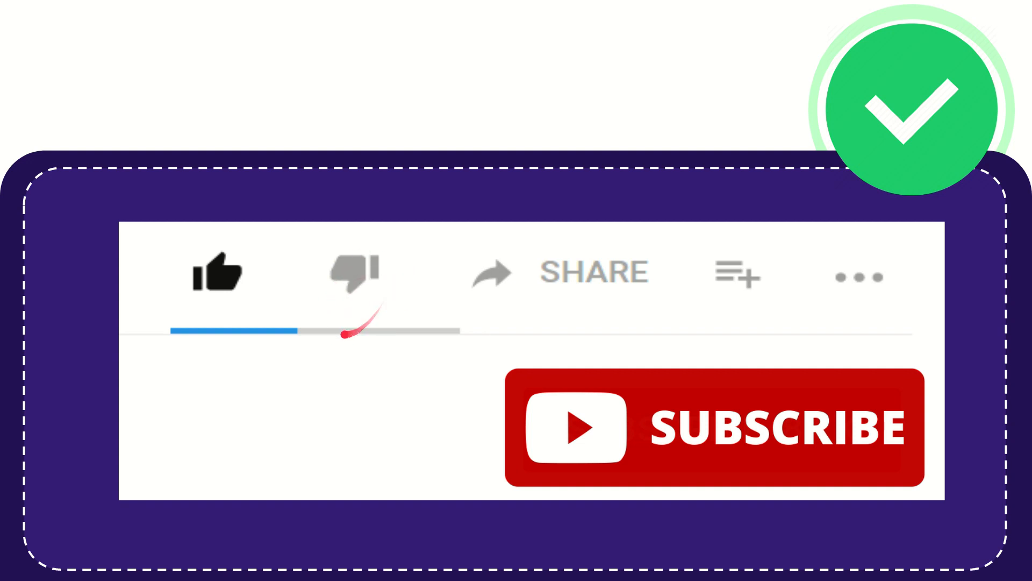
left_click(354, 272)
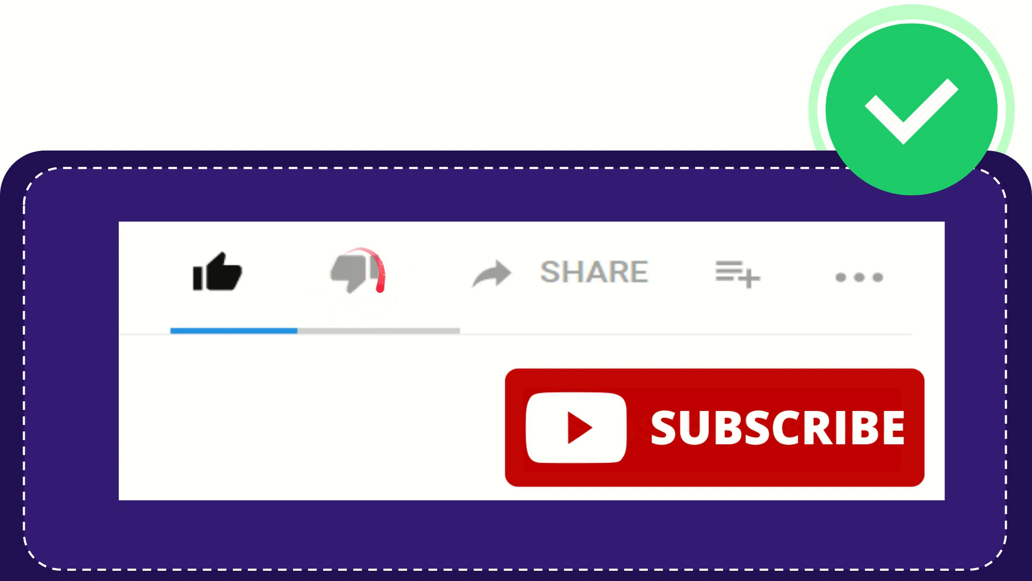